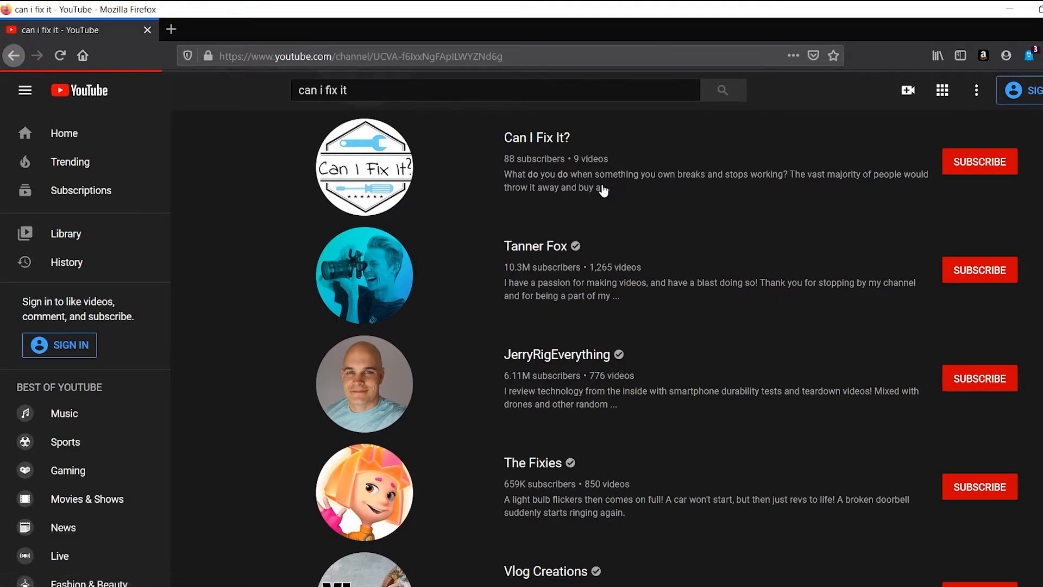
Step: Open the Can I Fix It? channel page from the YouTube search results
left_click(536, 138)
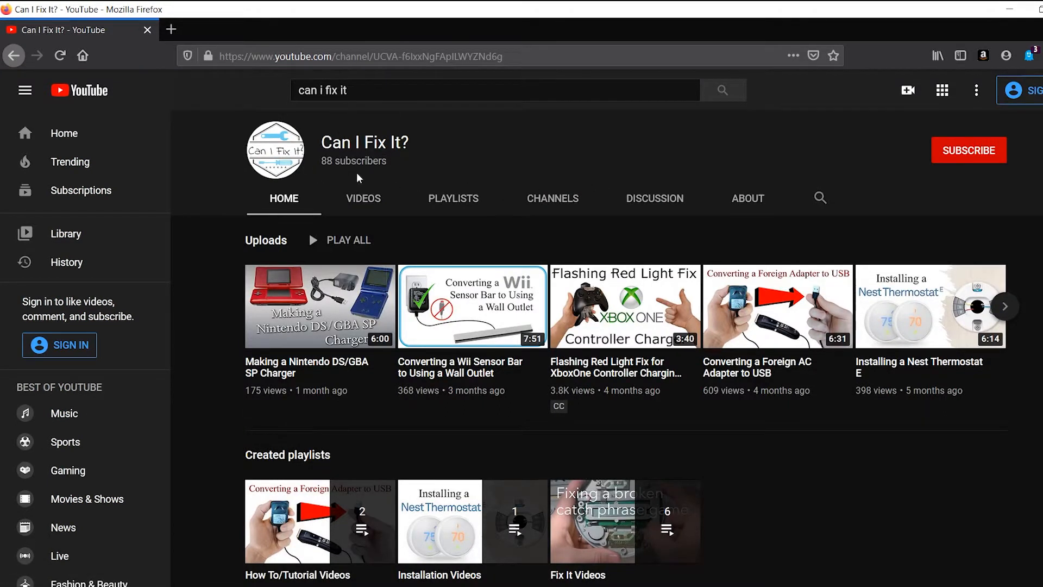
mouse_move(852, 158)
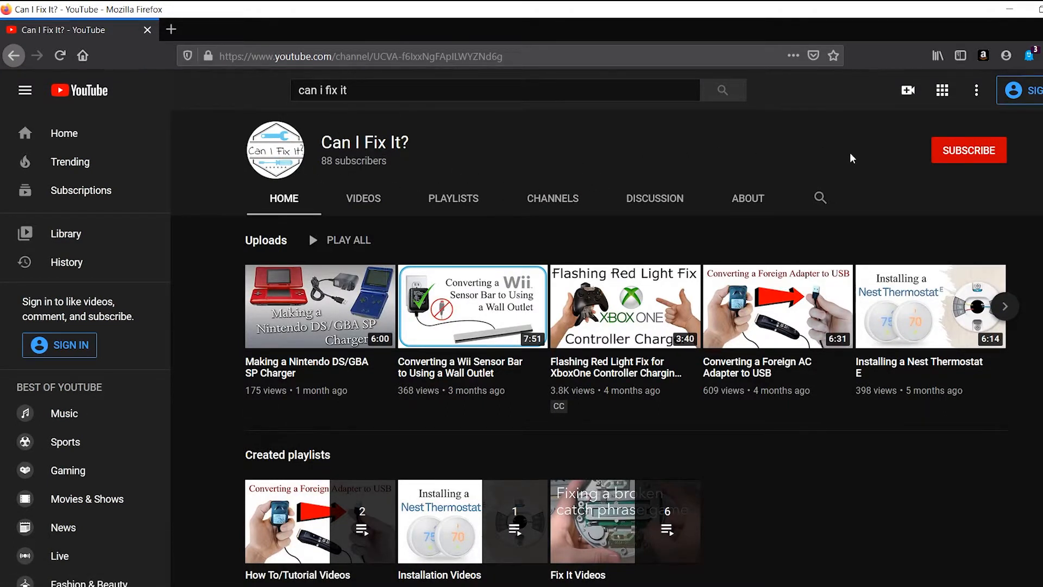
mouse_move(942, 157)
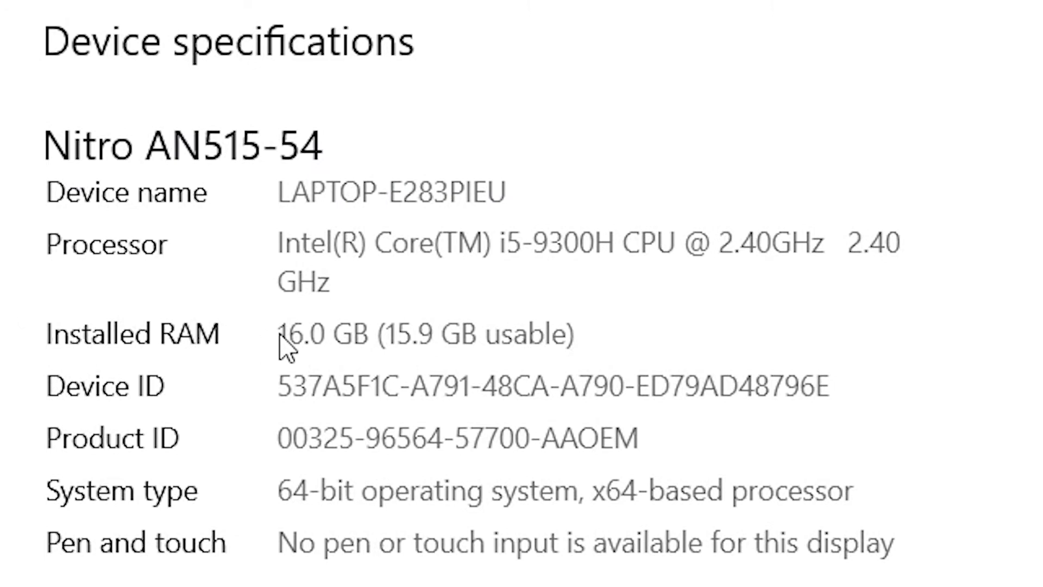
mouse_move(206, 348)
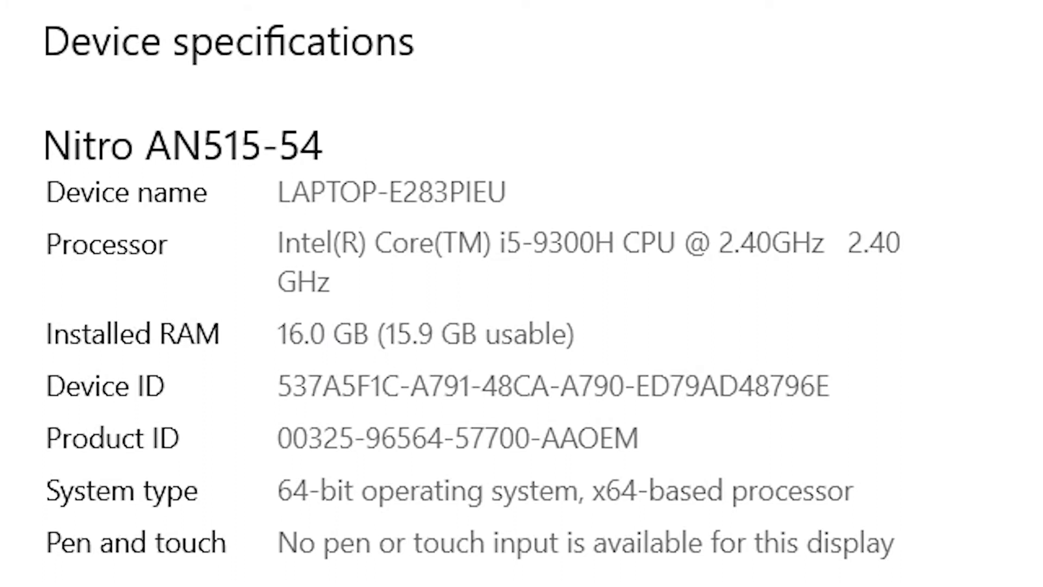
mouse_move(965, 145)
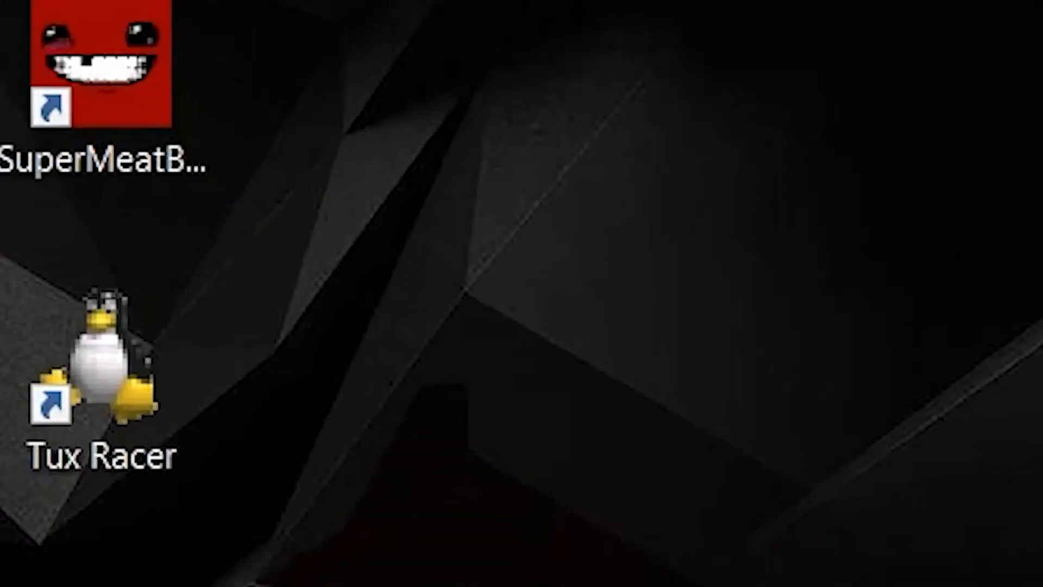
Step: Launch Task Manager via search and show Performance > Memory: 16.0 GB, 2 of 2 slots used
type("task manager")
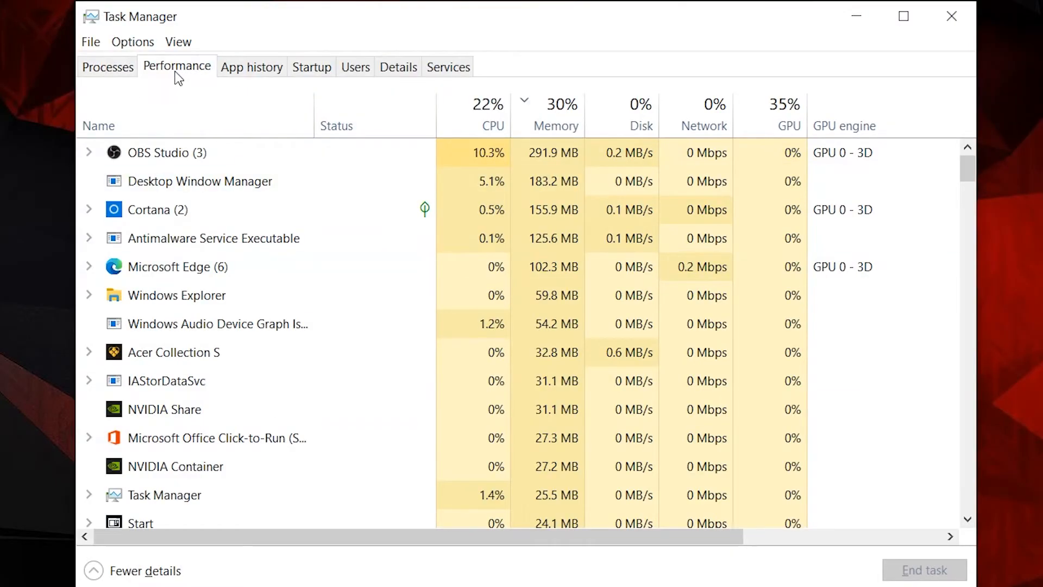
left_click(176, 67)
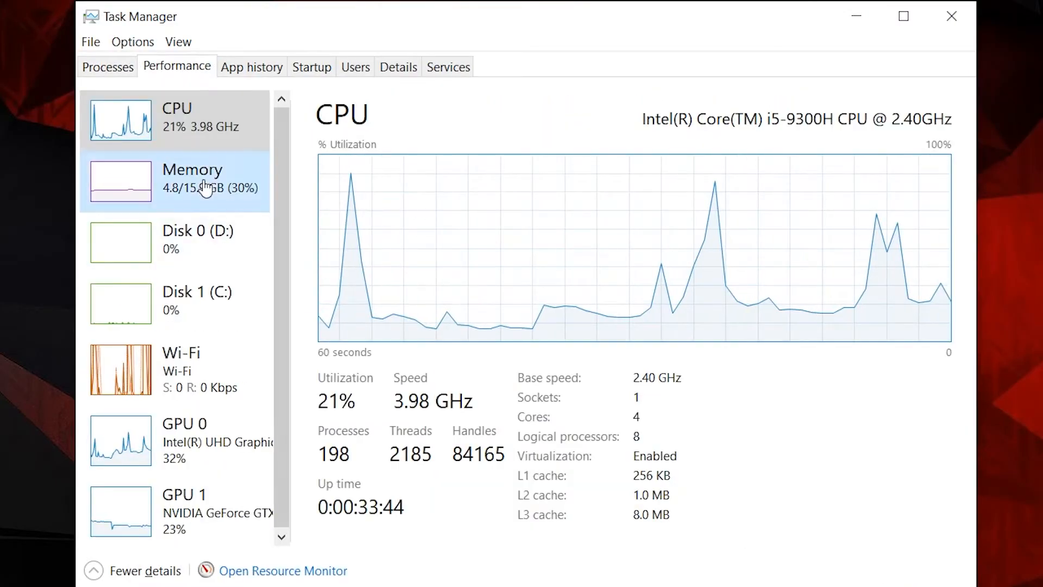
left_click(192, 177)
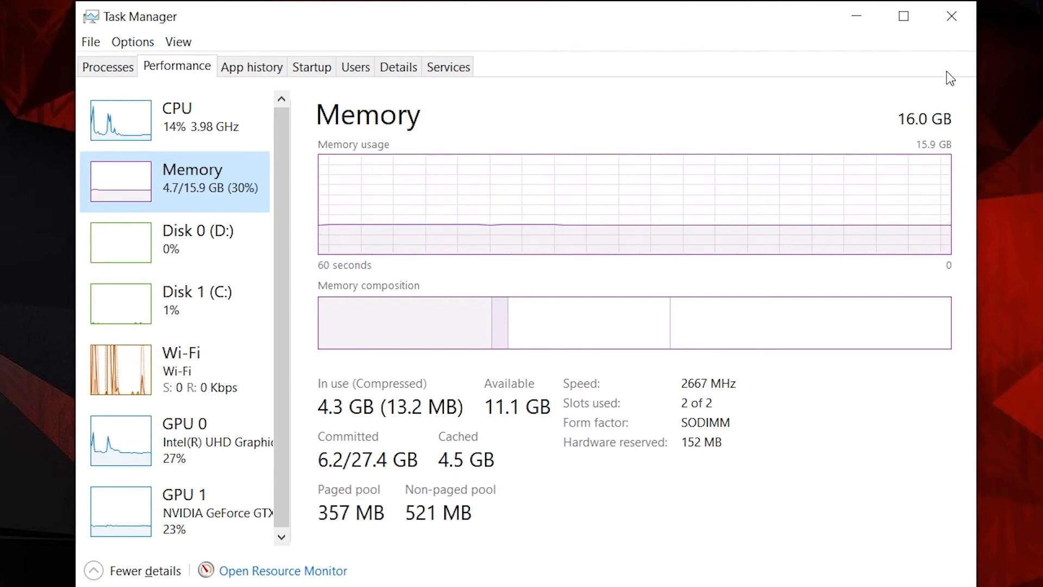
mouse_move(977, 55)
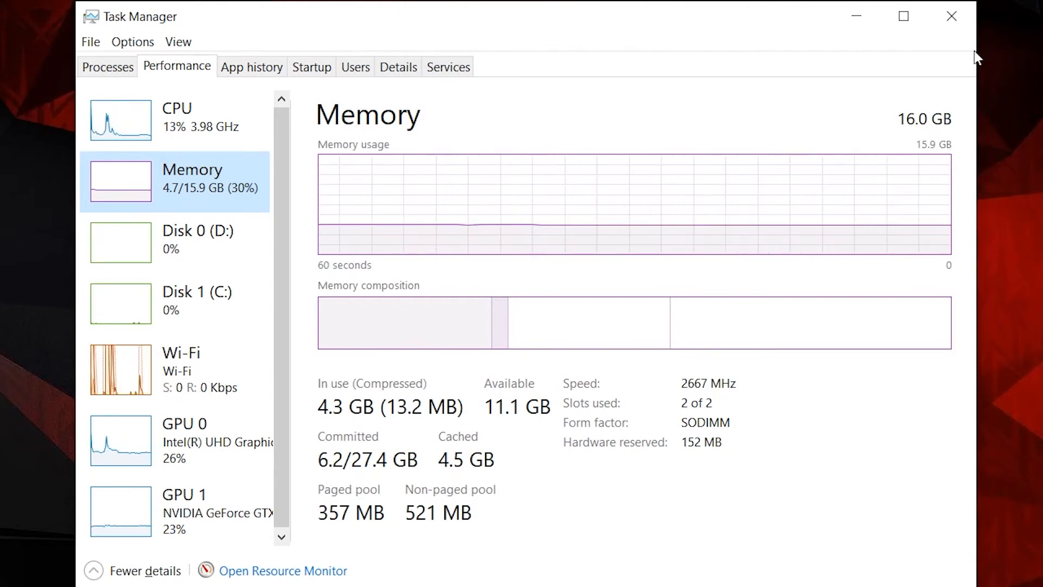